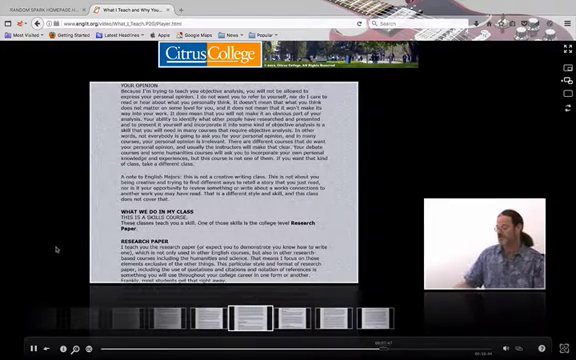
scroll(down, 3)
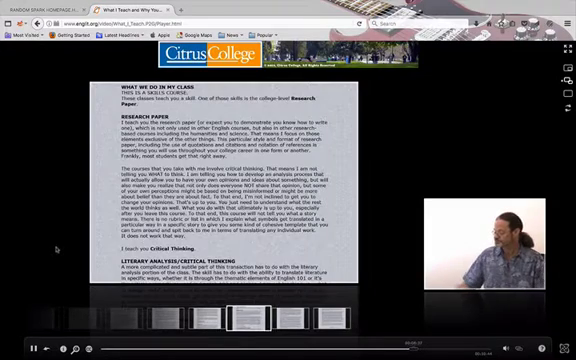
scroll(down, 3)
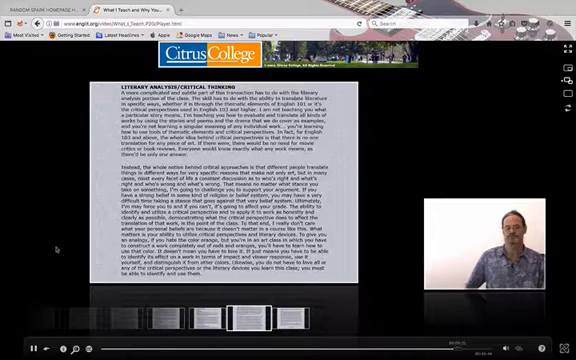
scroll(down, 3)
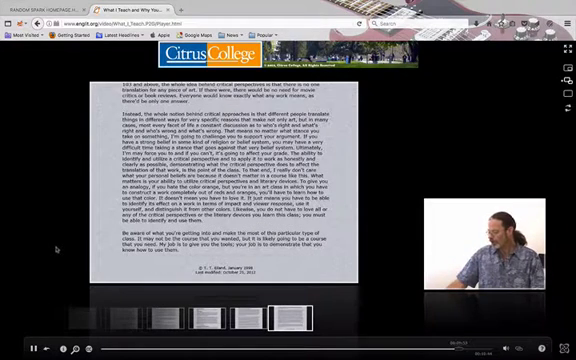